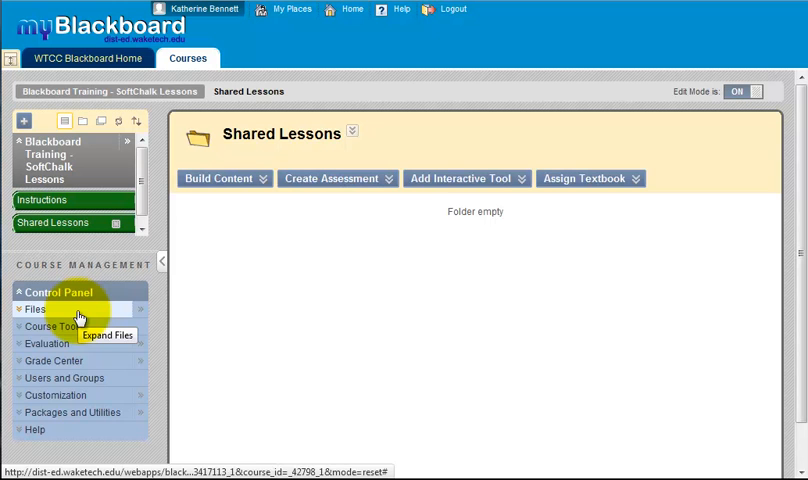
# Expand Files and open the BBD.Training.SoftChalk.Lessons course folder
pyautogui.click(35, 308)
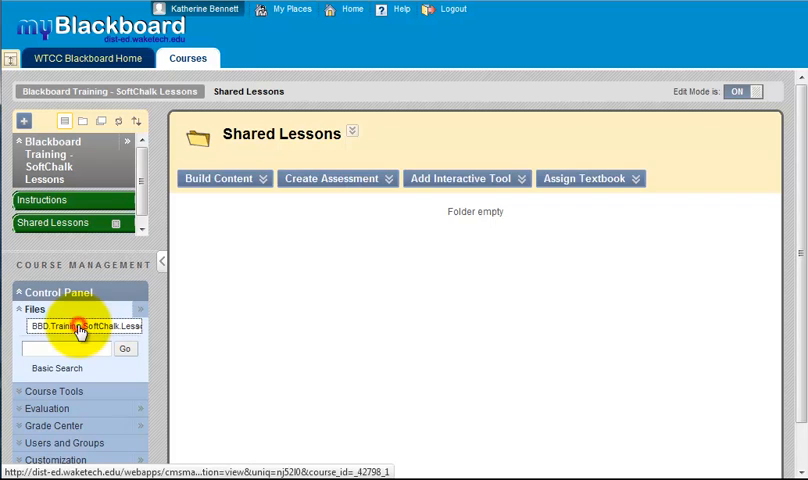
pyautogui.click(78, 326)
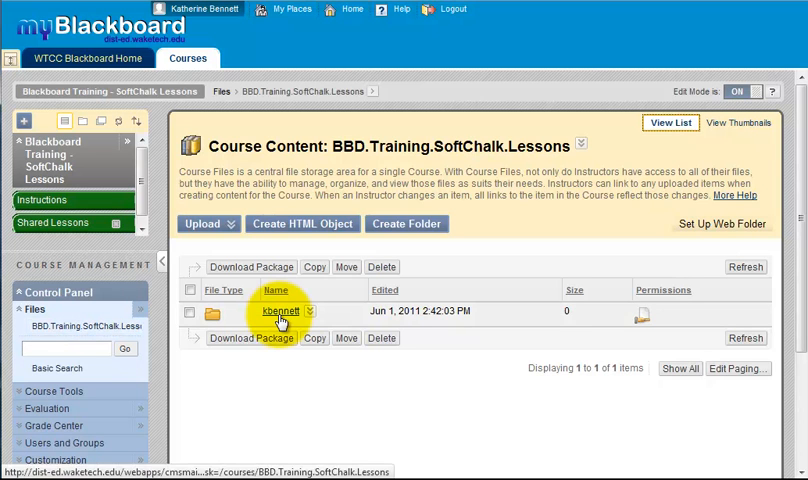
# Create a folder named SampleLesson inside the kbennett folder
pyautogui.click(277, 311)
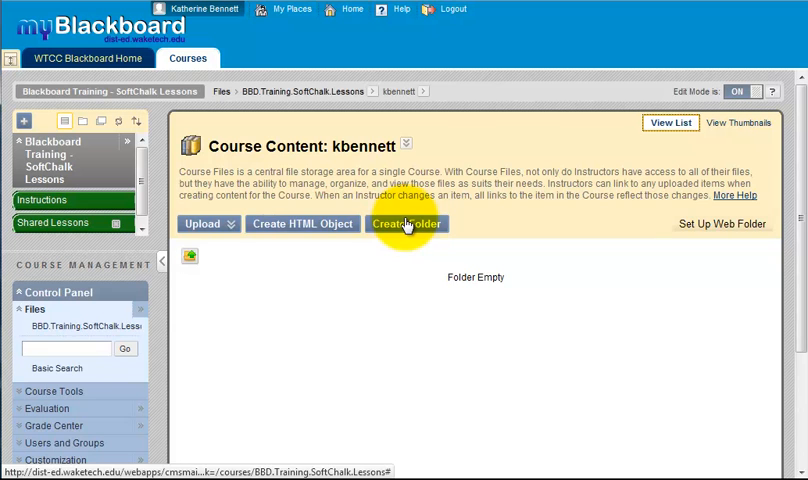
pyautogui.click(406, 223)
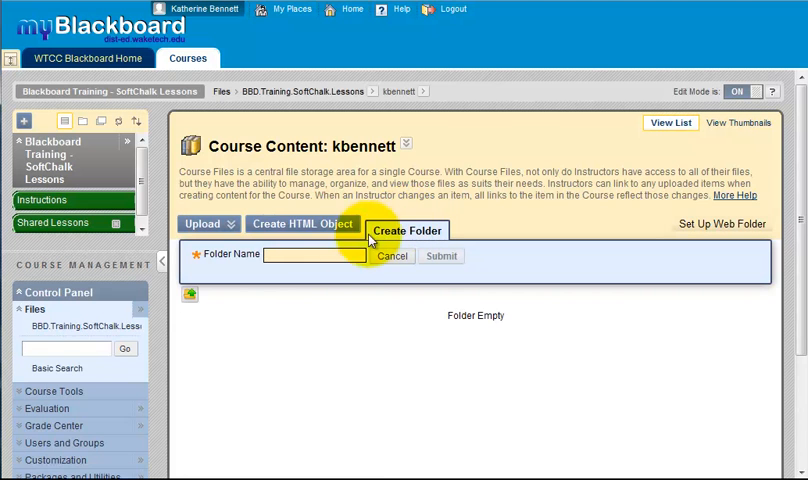
pyautogui.write('ss')
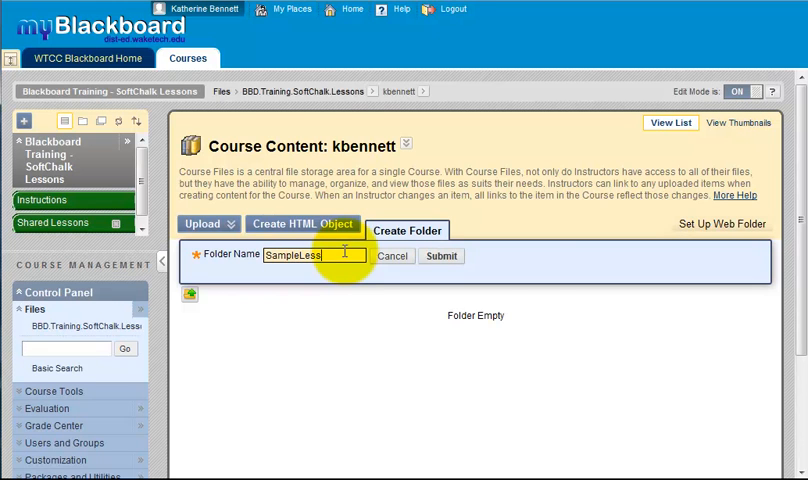
pyautogui.write('on')
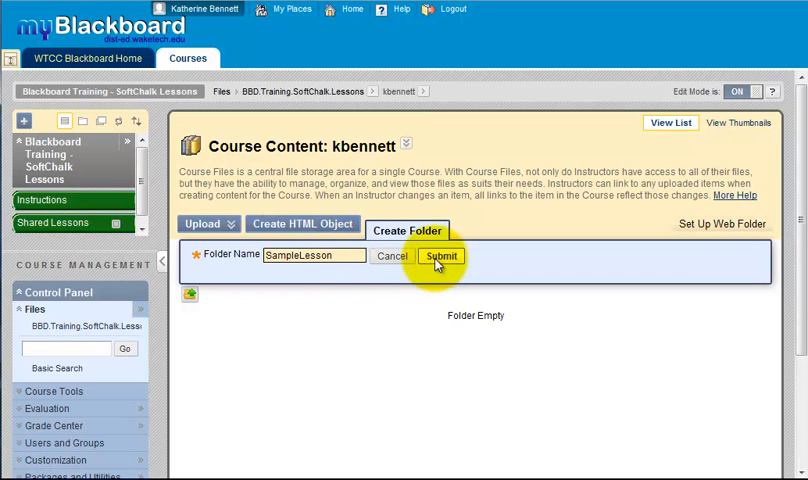
pyautogui.click(441, 256)
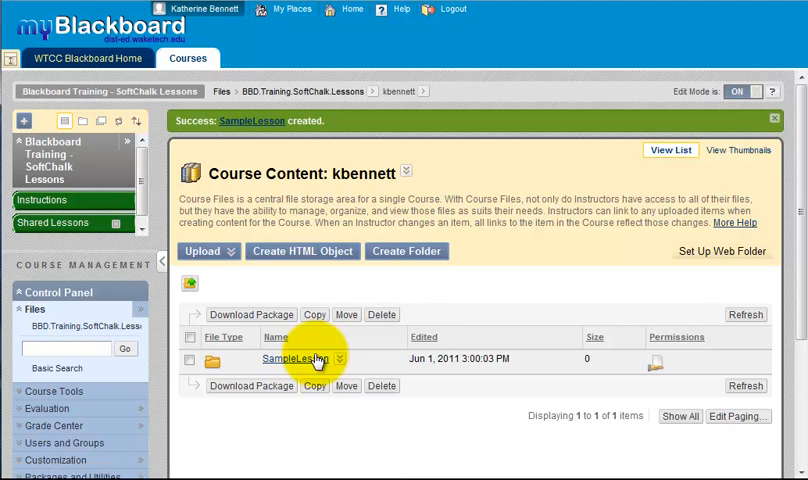
# Open the SampleLesson folder and choose Upload Package from the Upload menu
pyautogui.click(289, 359)
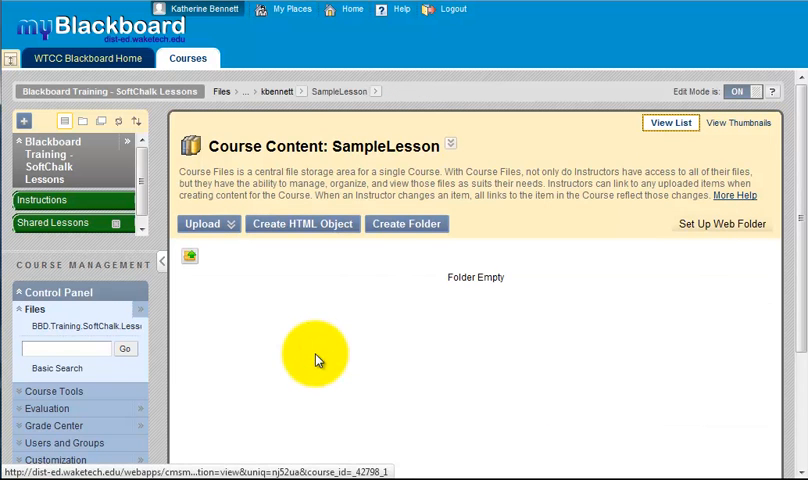
pyautogui.moveTo(240, 252)
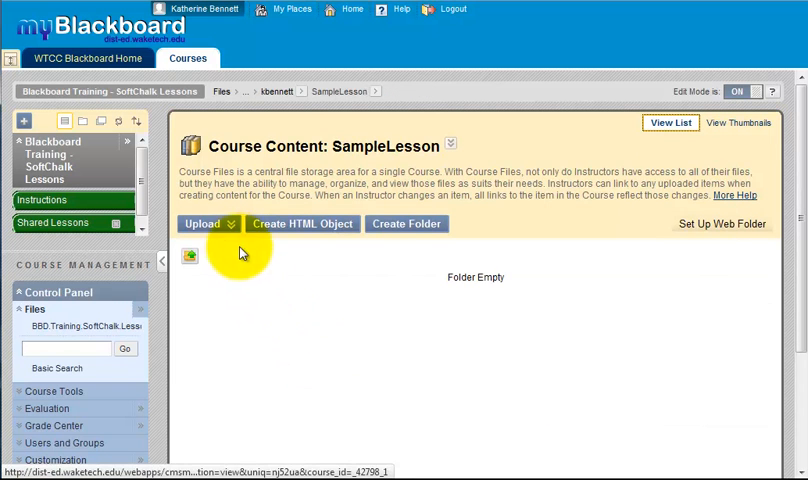
pyautogui.click(202, 223)
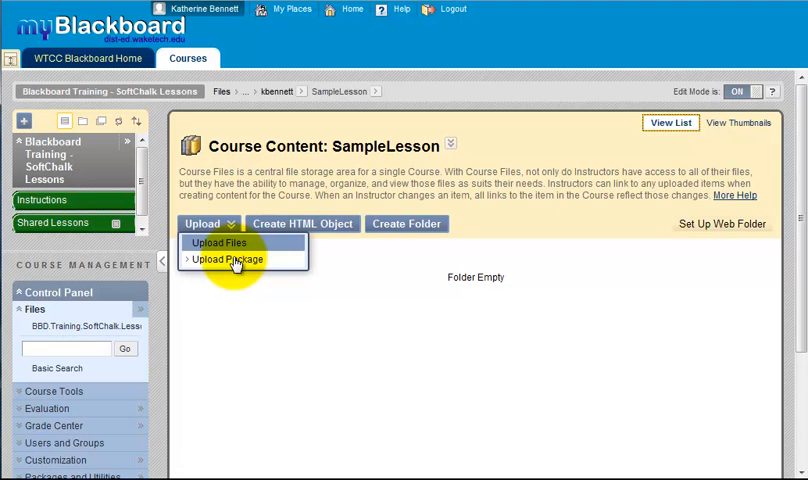
pyautogui.click(231, 259)
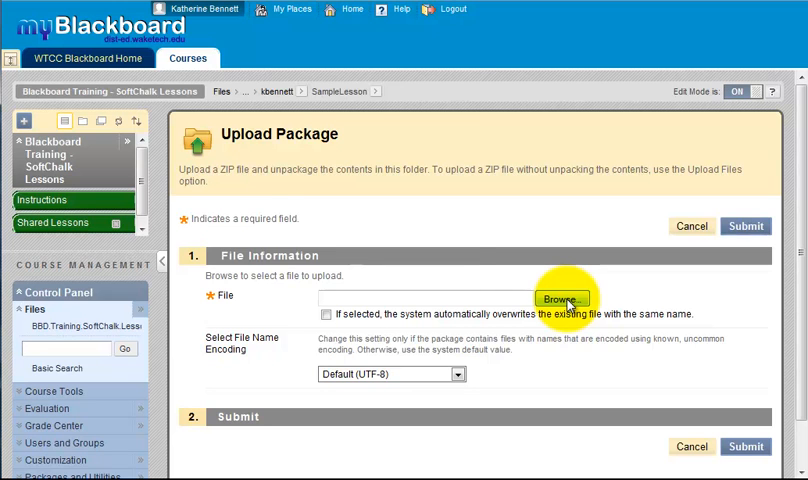
# Upload WhatisSC.zip and unpack its contents into SampleLesson
pyautogui.click(561, 298)
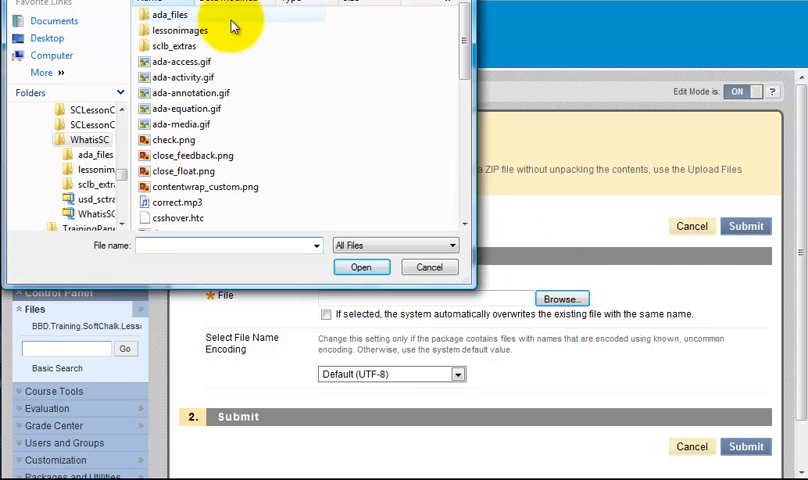
pyautogui.moveTo(453, 36)
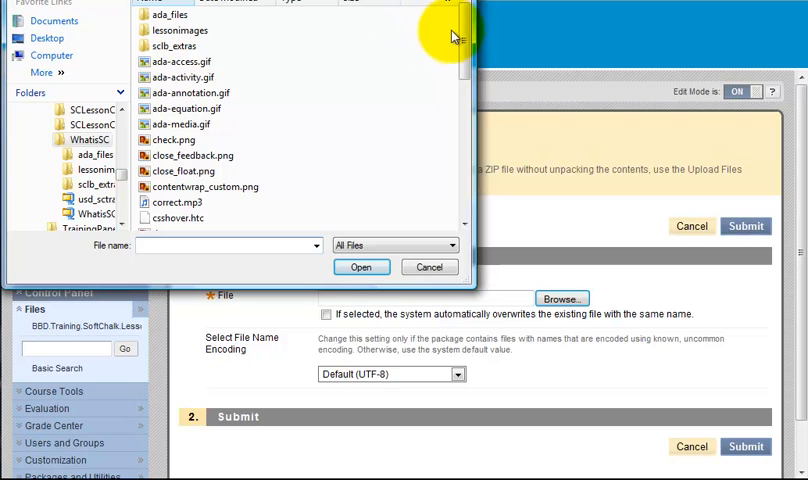
pyautogui.scroll(-3)
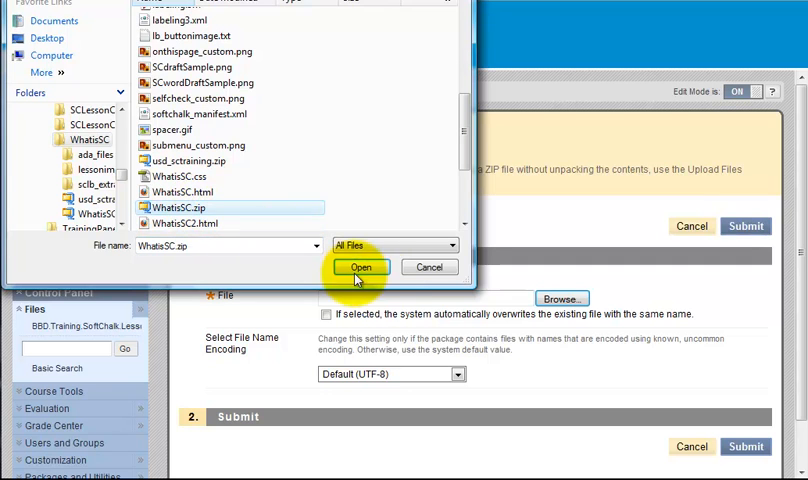
pyautogui.click(360, 266)
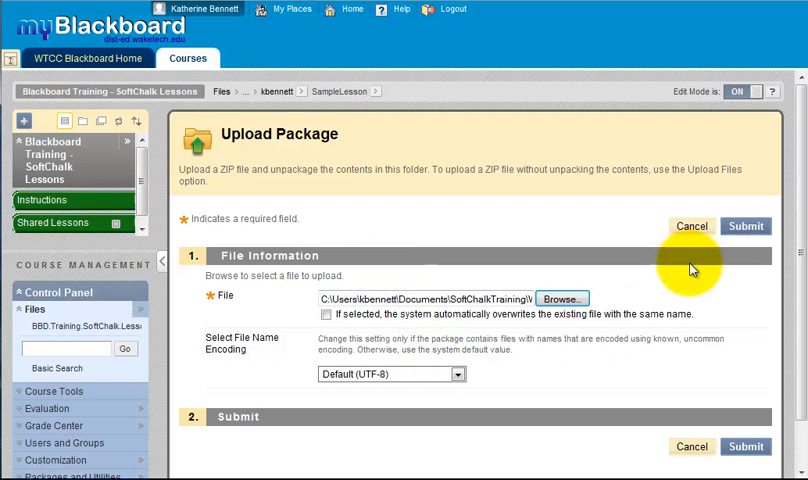
pyautogui.click(745, 225)
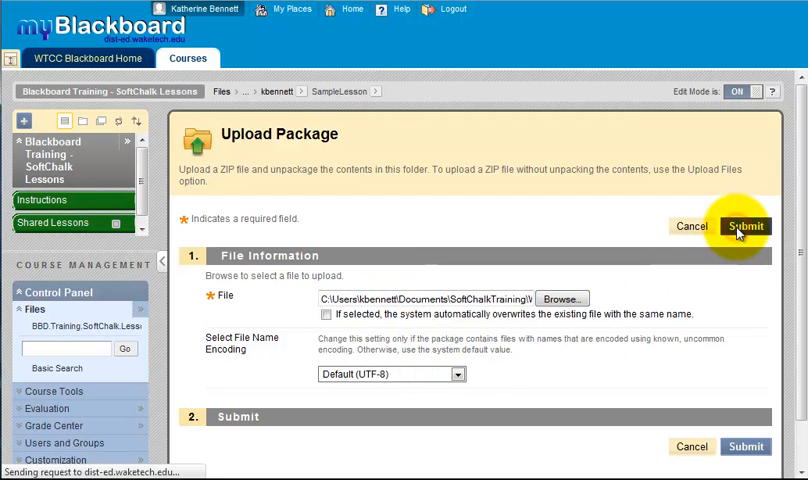
pyautogui.click(744, 226)
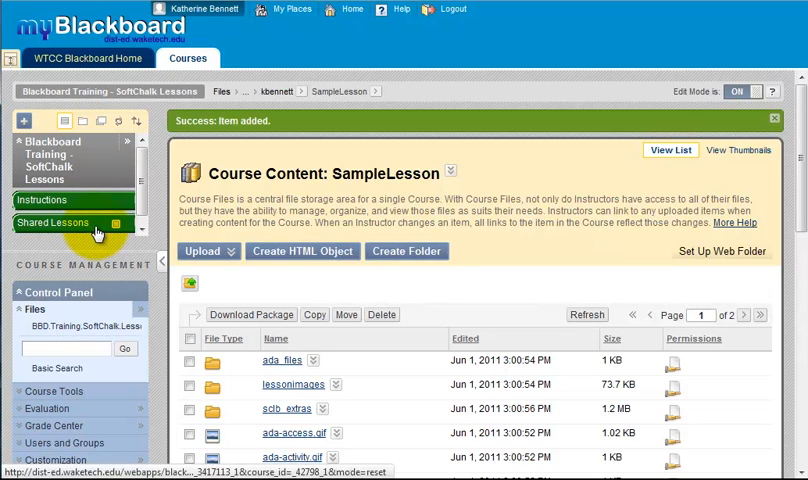
# In Shared Lessons, start a new content item via Build Content > Item
pyautogui.click(55, 222)
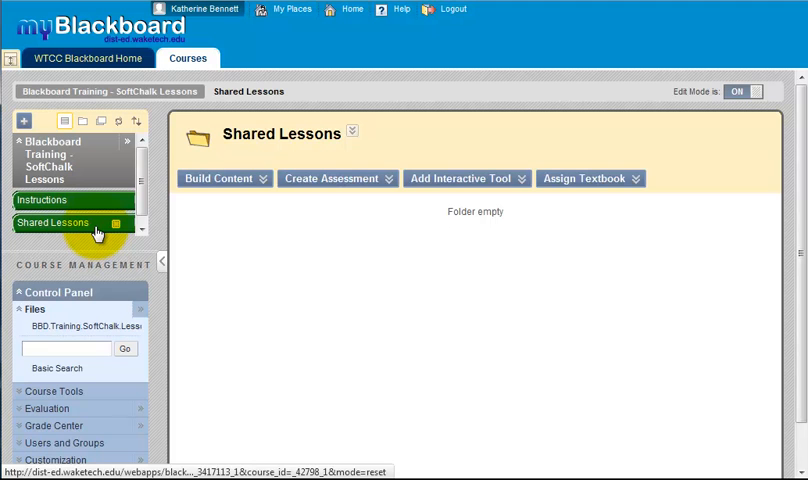
pyautogui.click(224, 178)
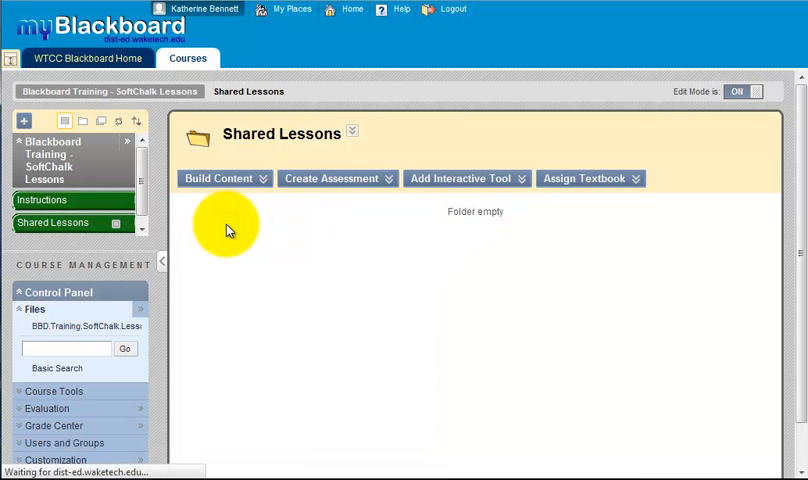
pyautogui.click(224, 178)
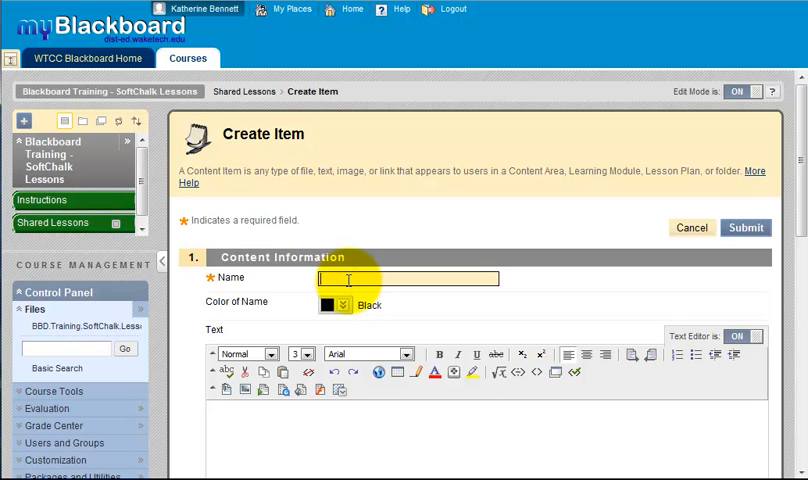
# Name the item Katherine's Sample Lesson and add text about the attached What is SoftChalk lesson
pyautogui.write("Katherine's S")
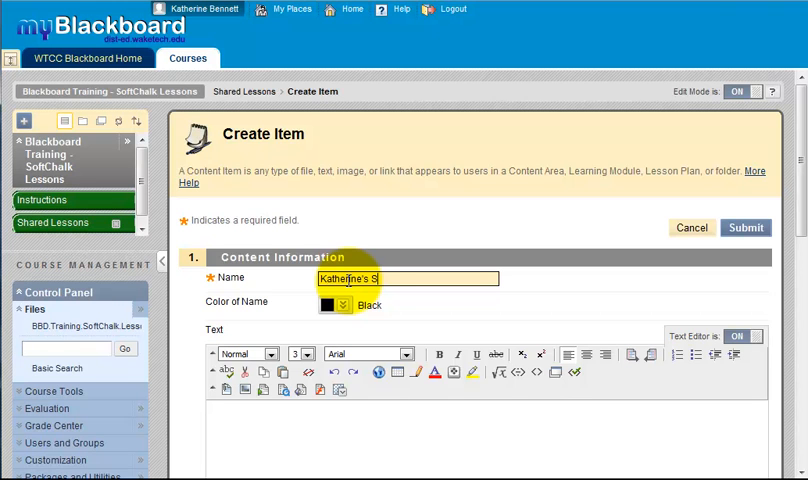
pyautogui.write('ample Le')
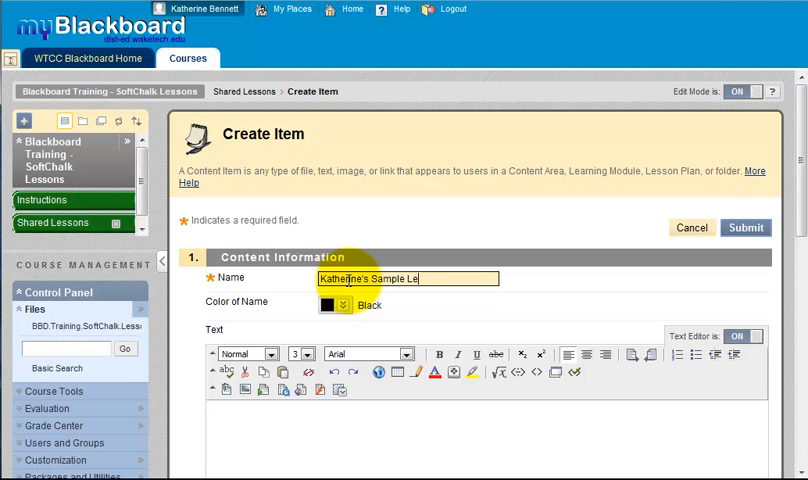
pyautogui.write('As an example, attached is the What is SoftChalk lesson.')
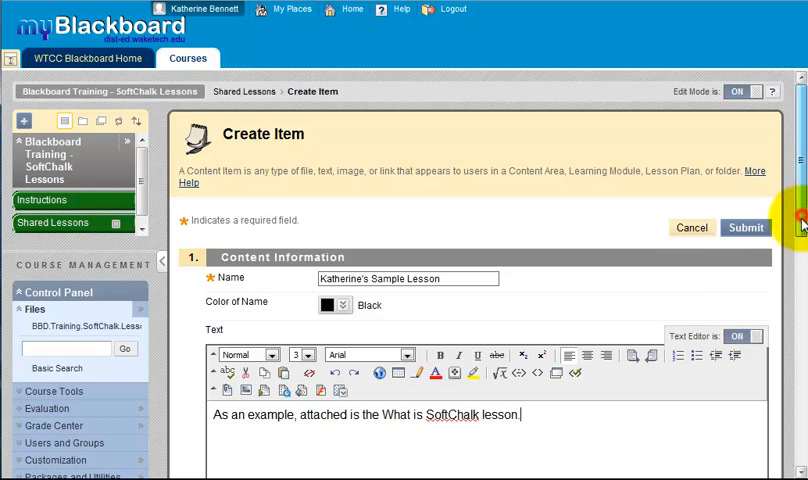
pyautogui.scroll(-3)
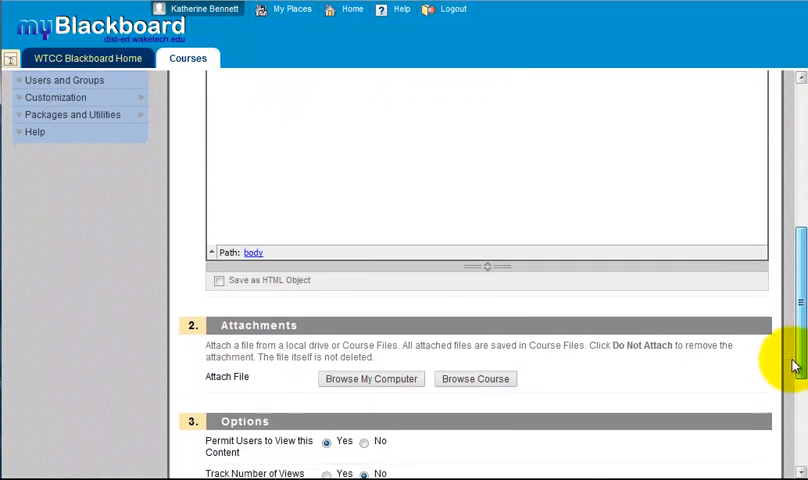
pyautogui.scroll(-3)
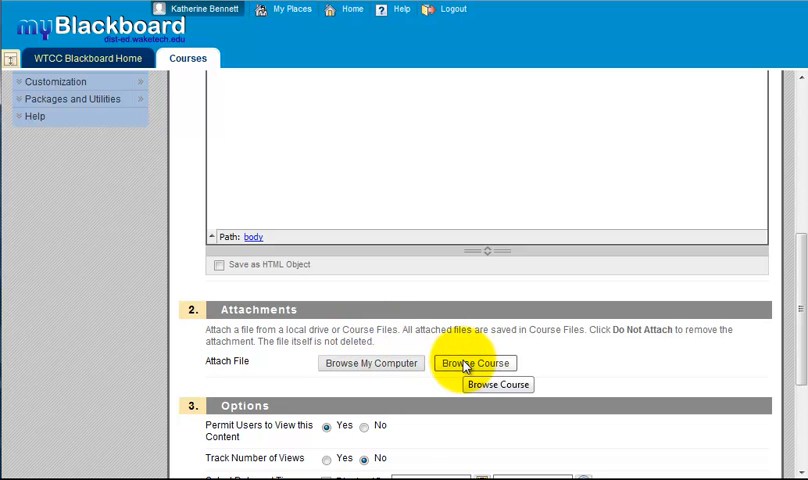
# Attach index.html from kbennett/SampleLesson and accept the read permission prompt
pyautogui.click(476, 363)
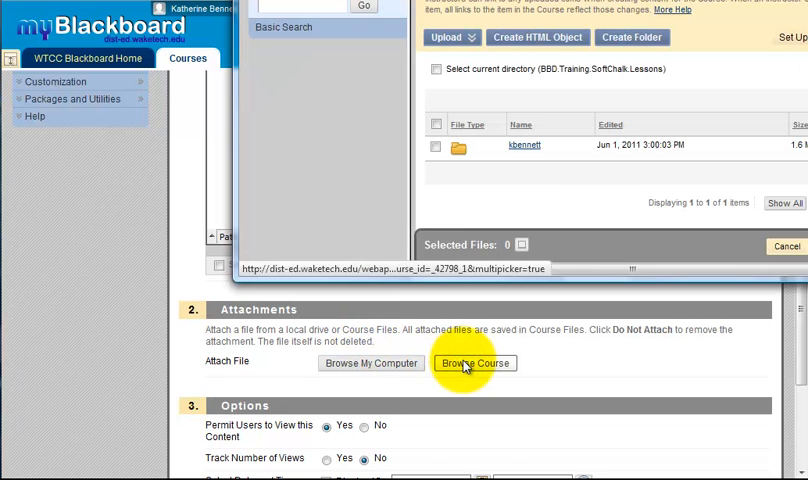
pyautogui.click(476, 363)
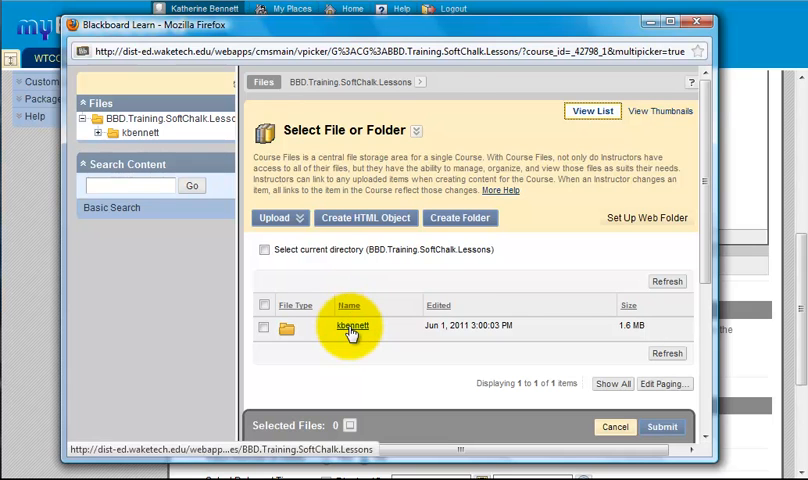
pyautogui.click(350, 326)
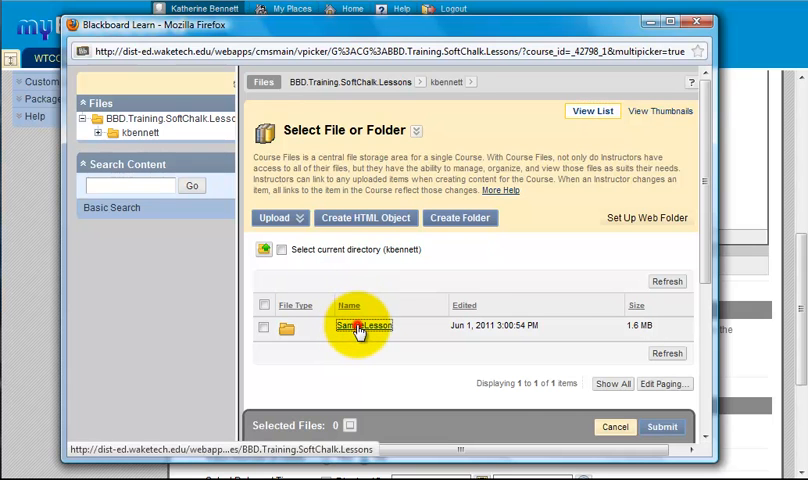
pyautogui.click(362, 326)
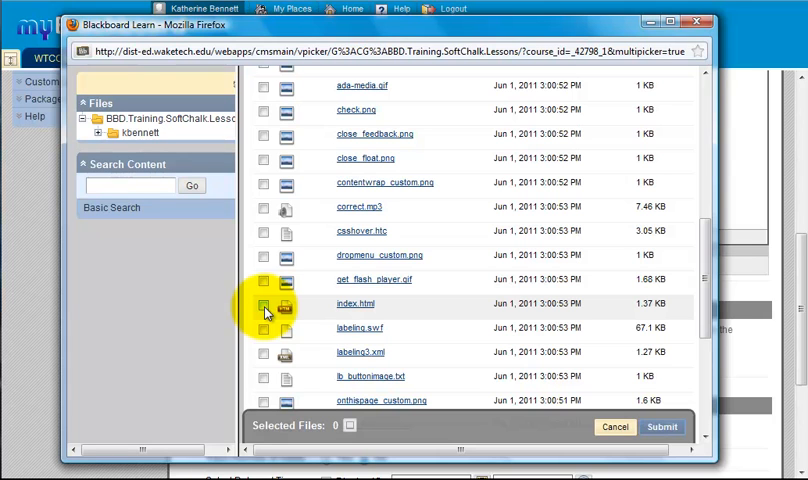
pyautogui.click(263, 305)
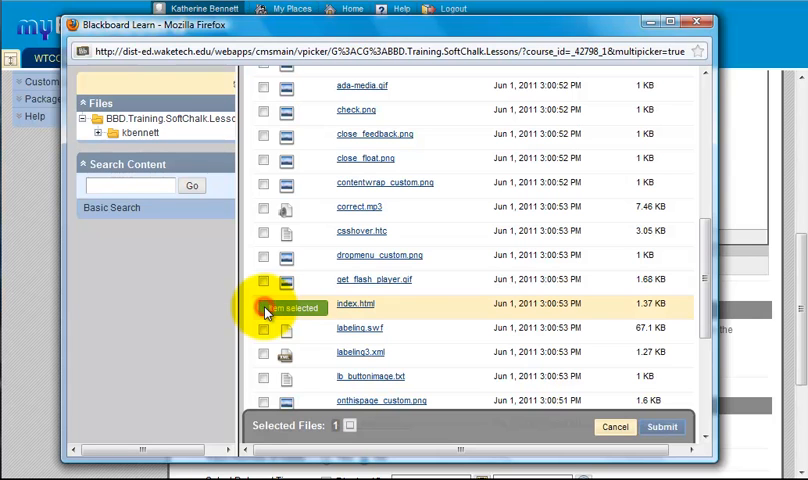
pyautogui.click(263, 304)
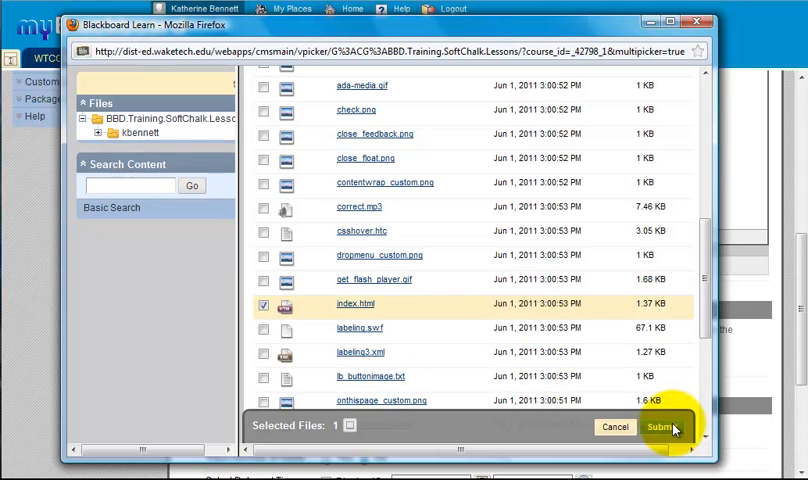
pyautogui.click(662, 427)
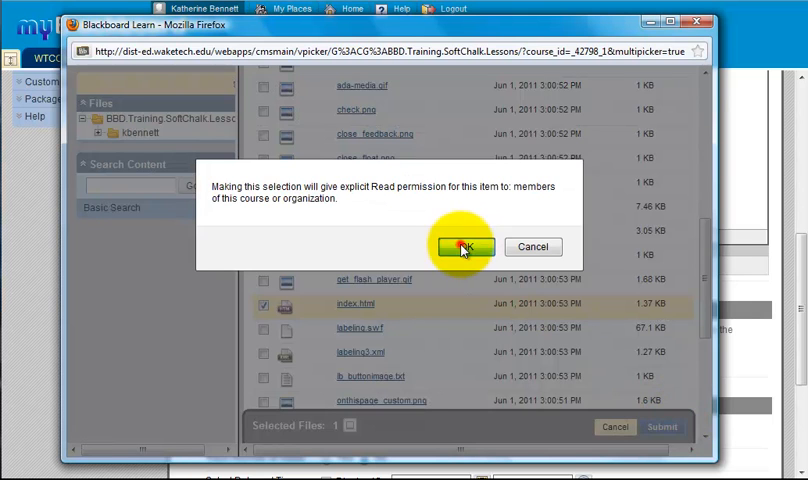
pyautogui.click(463, 247)
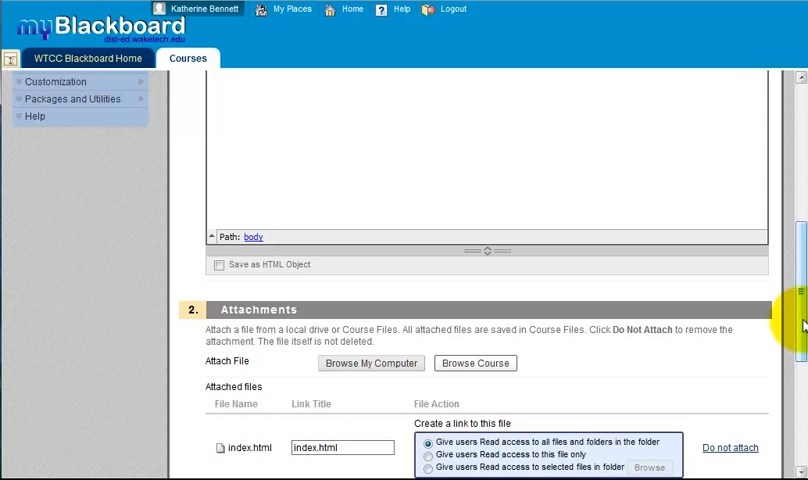
# Set the link title to 'What is SoftChalk?' and submit the item
pyautogui.scroll(-3)
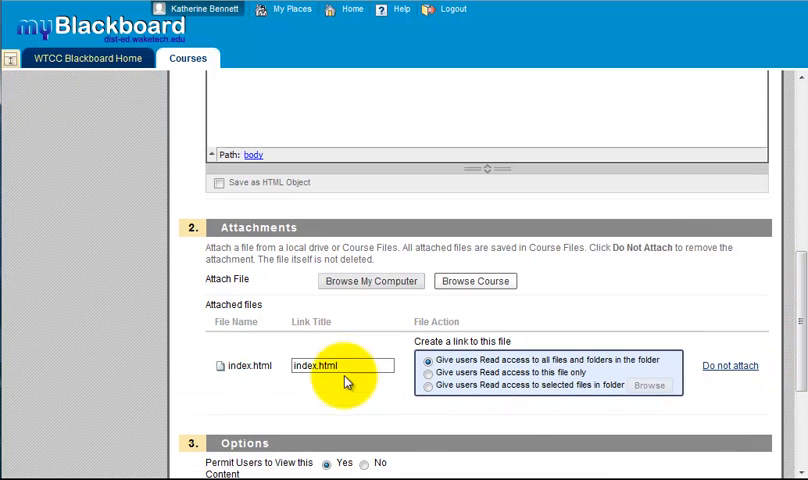
pyautogui.doubleClick(342, 364)
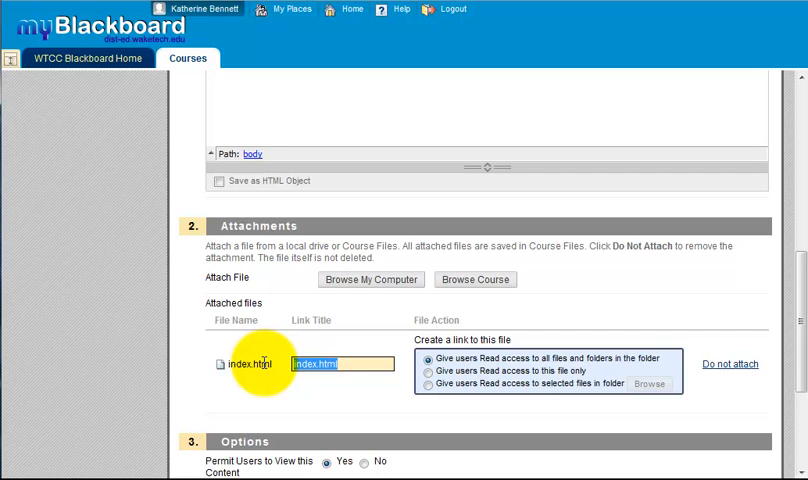
pyautogui.write('What is')
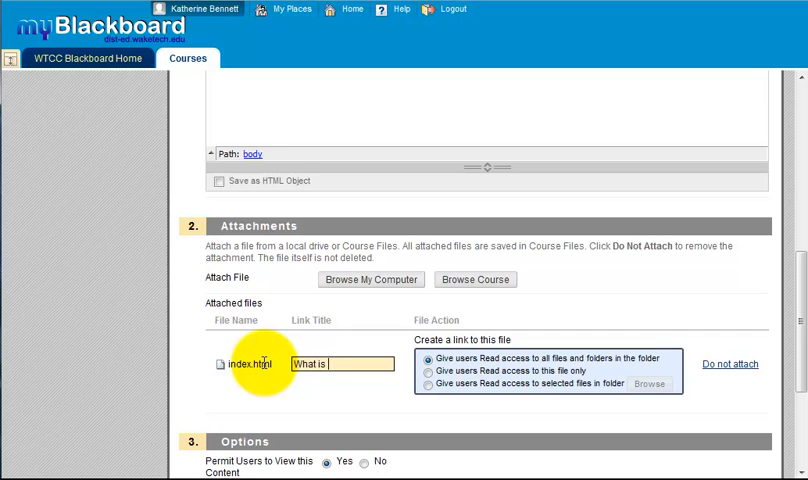
pyautogui.write('SoftChalk?')
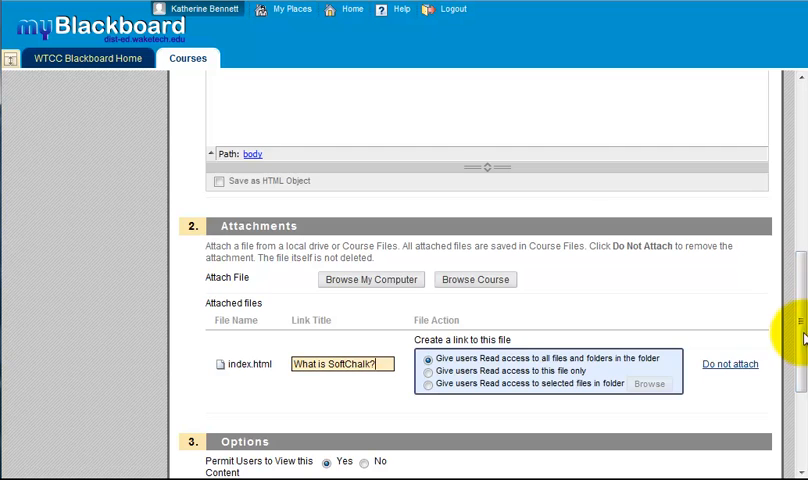
pyautogui.scroll(-3)
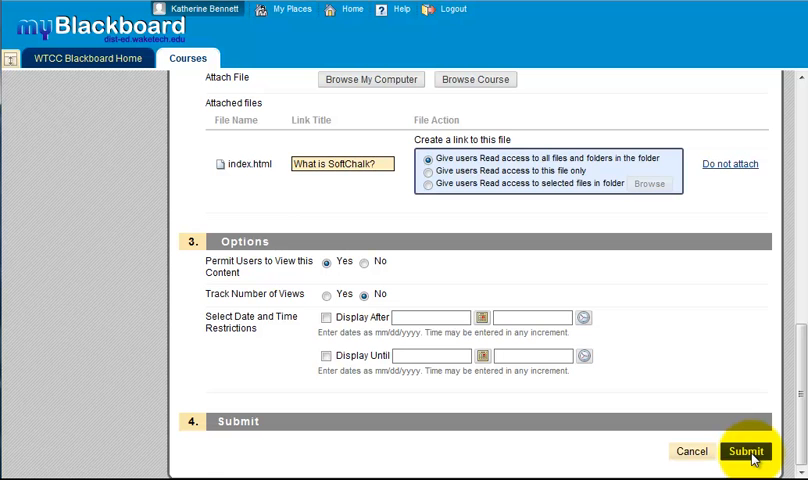
pyautogui.click(746, 451)
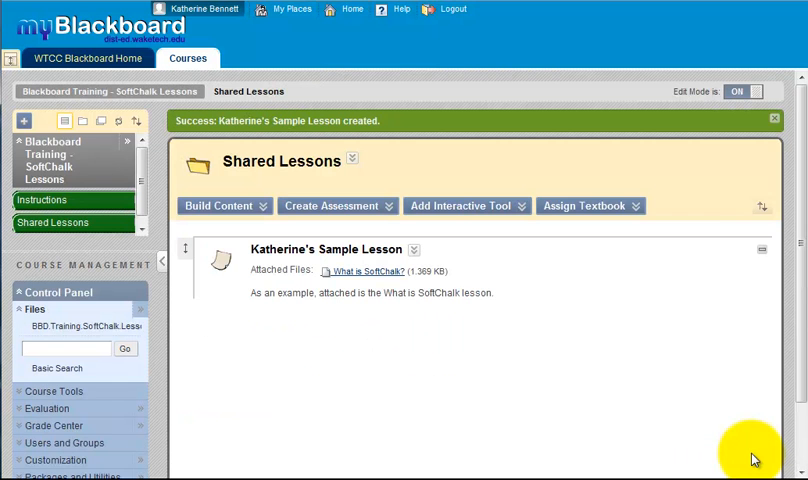